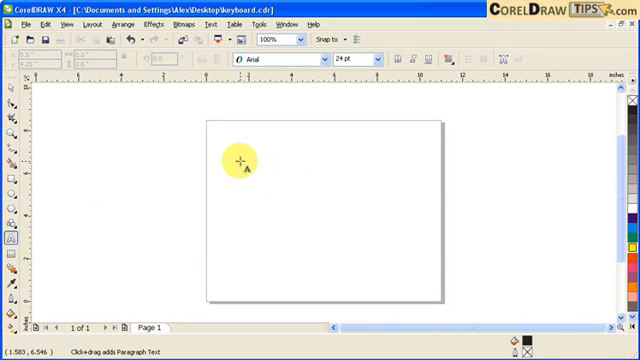
- Place the artistic text 'CorelDrawtips.com' near the top left of the page in Arial
left_click(244, 168)
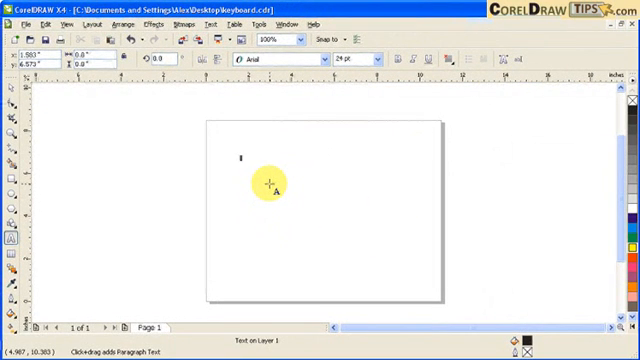
type("CorelDraw!")
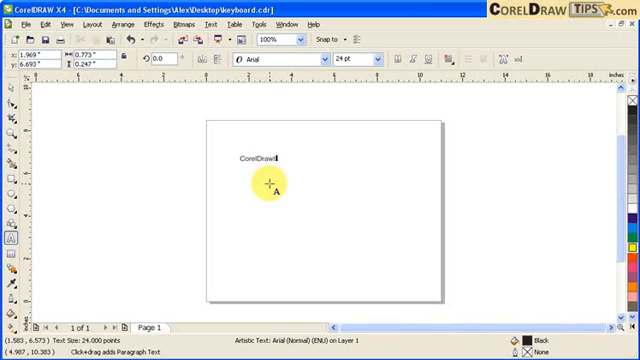
type("tips.com")
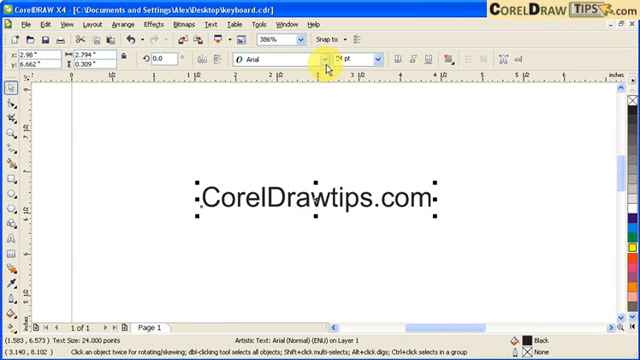
- Restyle the CorelDrawtips.com text in Arial Black at 36 pt
left_click(324, 58)
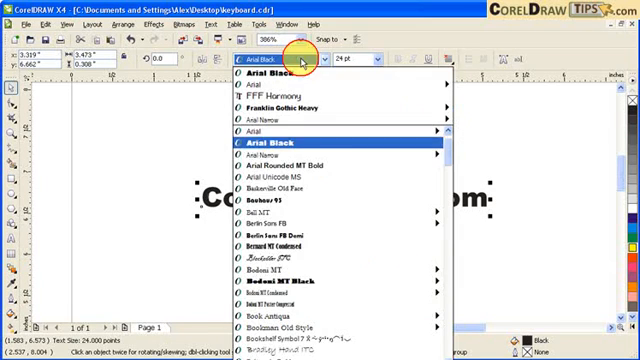
left_click(290, 166)
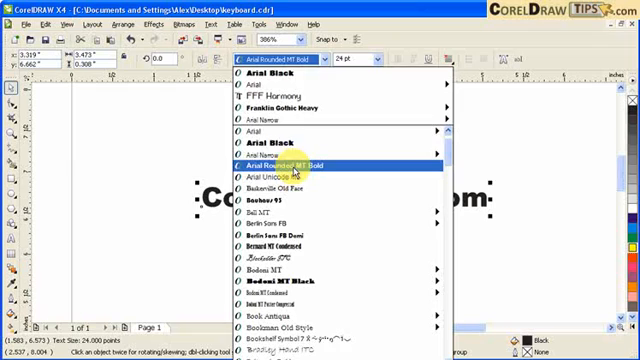
left_click(290, 164)
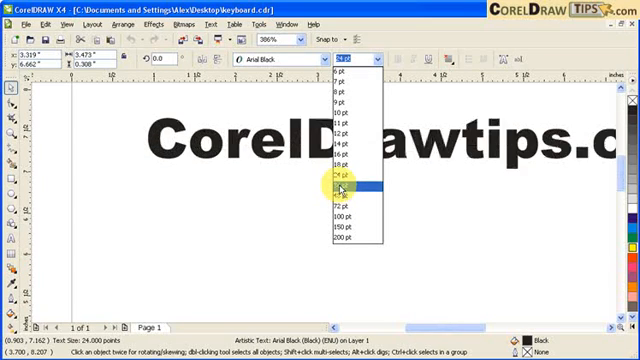
left_click(344, 188)
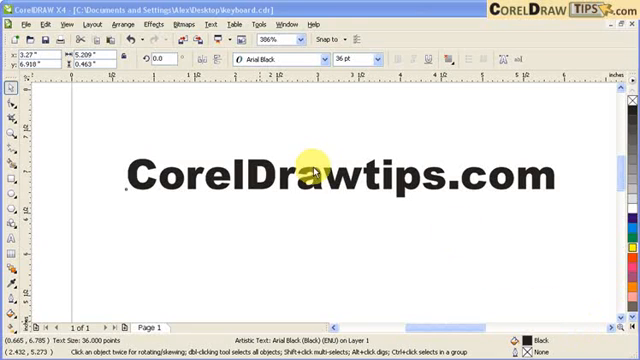
- Fill the CorelDrawtips.com heading with orange from the colour palette
left_click(320, 172)
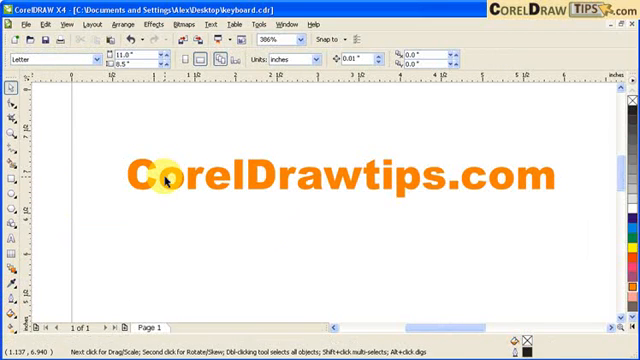
left_click(152, 178)
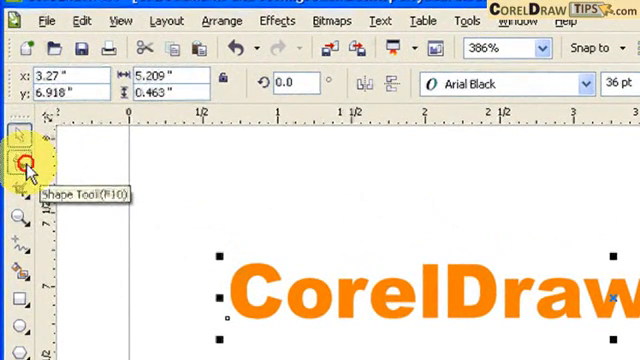
- Switch to the Shape tool to reshape individual characters of the heading
left_click(18, 164)
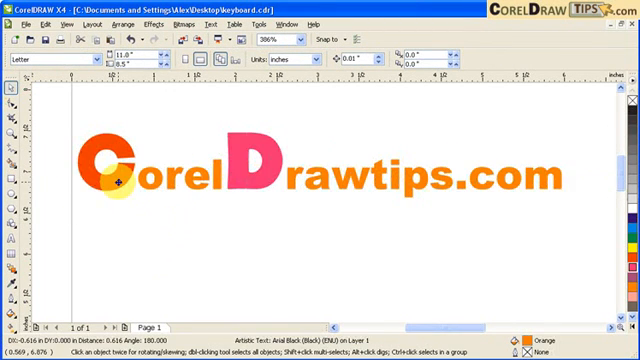
- Type a second Arial text line reading 'It is easy to learn CorelDraw.'
left_click(118, 180)
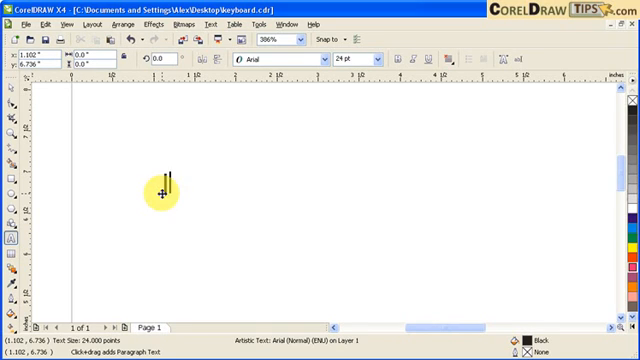
type("It is eal")
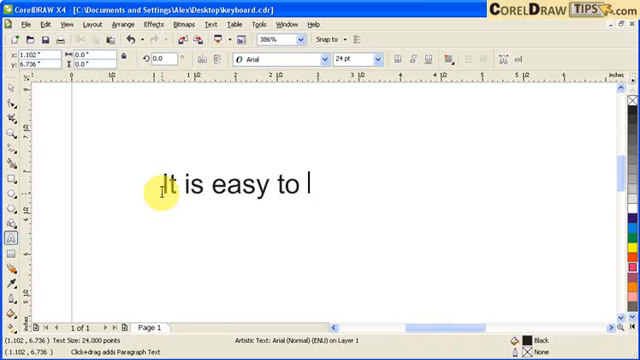
type("learn")
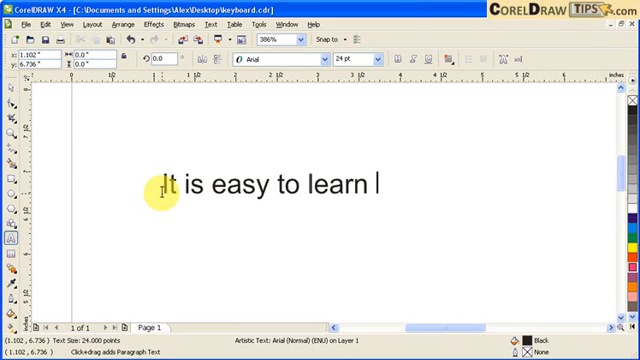
type("Corel")
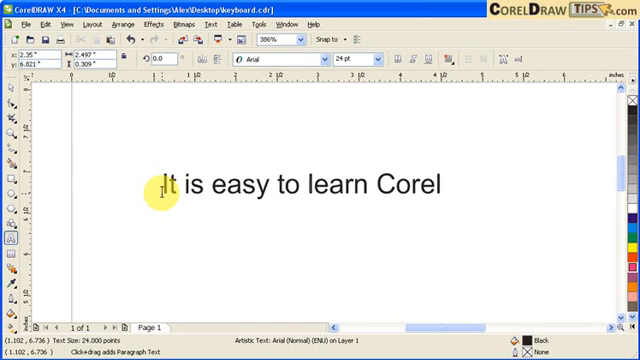
type("Draw.")
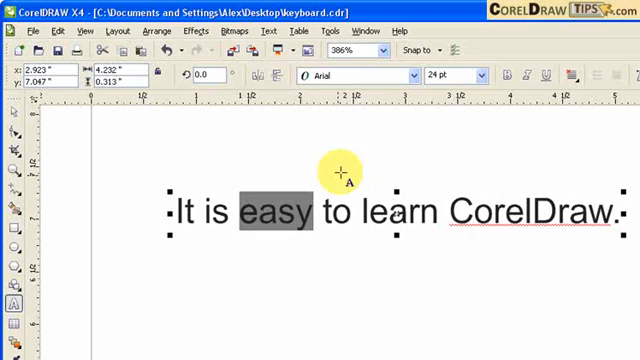
left_click(474, 76)
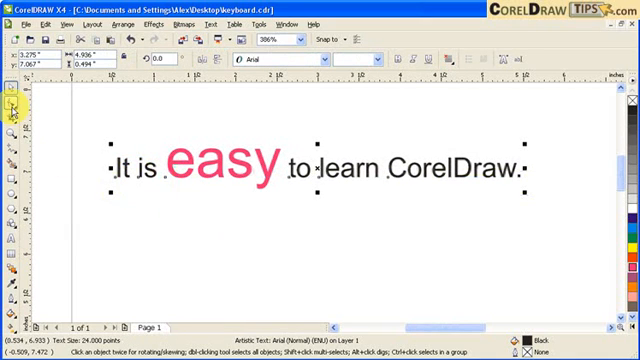
mouse_move(514, 178)
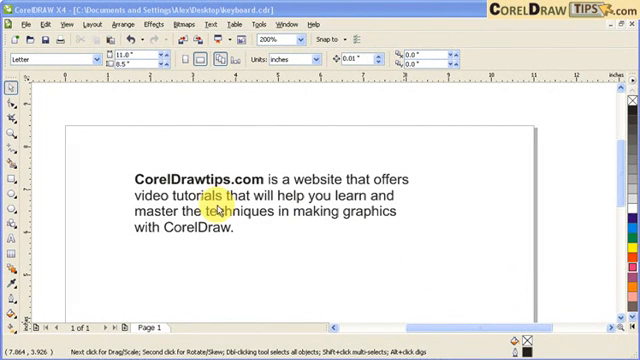
- Select the CorelDrawtips.com paragraph and switch to the Shape tool for spacing
left_click(50, 160)
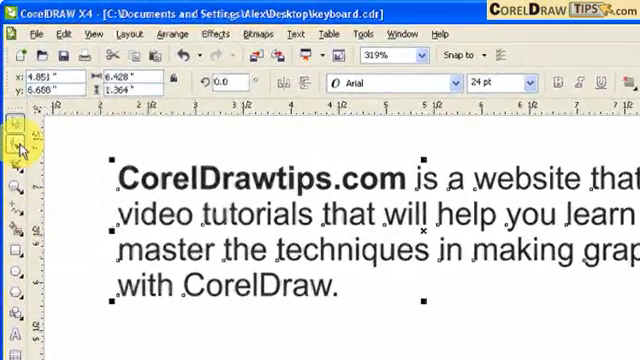
left_click(16, 152)
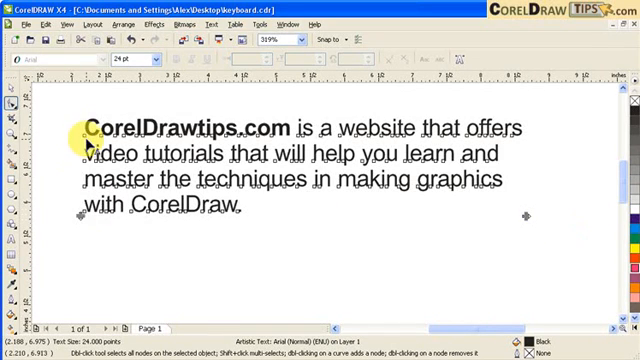
mouse_move(90, 222)
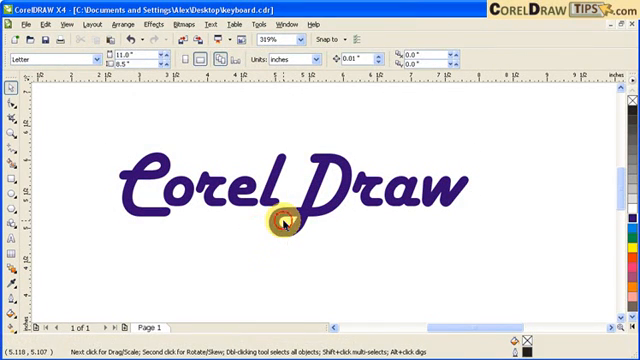
- Select the Corel Draw script text and bring up its Outline Pen dialog
left_click(284, 220)
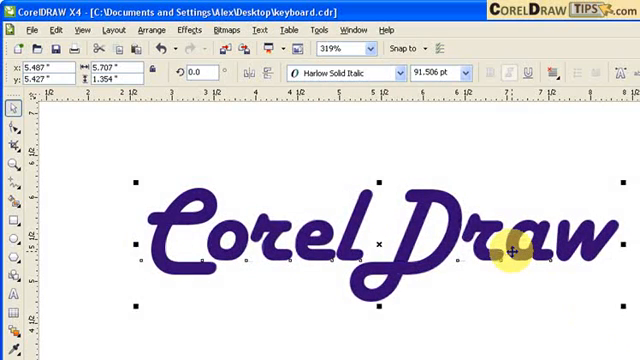
left_click(12, 136)
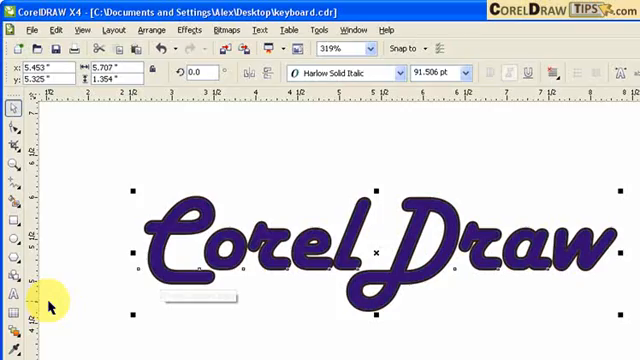
left_click(12, 298)
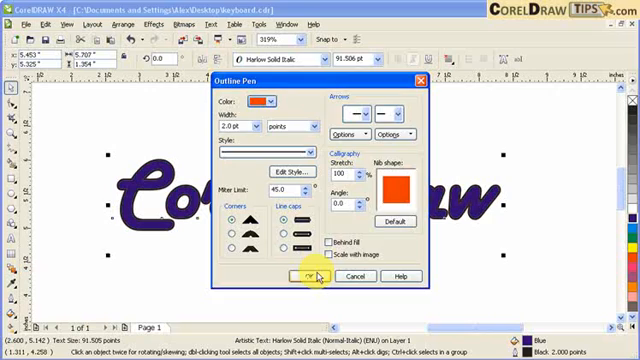
- Confirm the outline colour and width, then reselect the outlined Corel Draw text
left_click(308, 276)
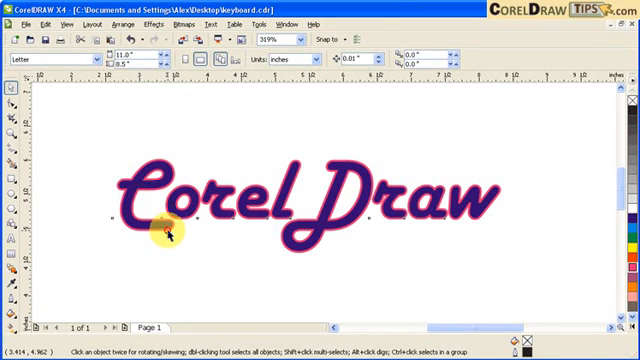
left_click(166, 230)
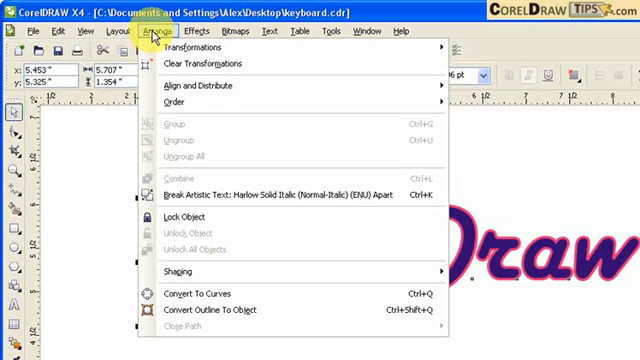
mouse_move(176, 296)
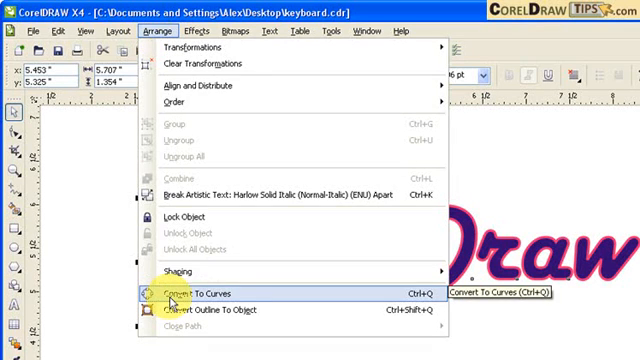
- Convert the outlined Corel Draw text to curves via Arrange > Convert To Curves
left_click(176, 294)
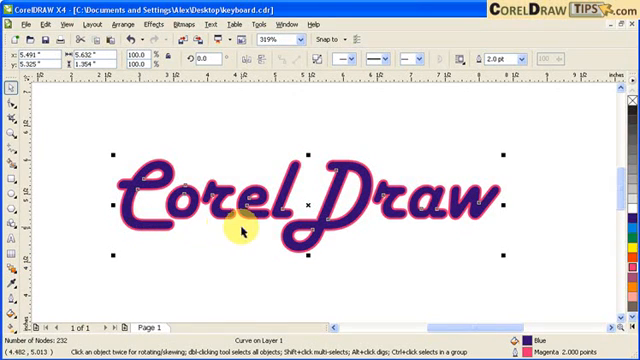
mouse_move(236, 234)
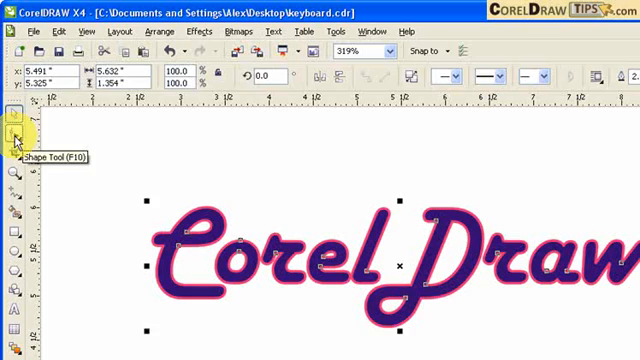
- Switch to the Shape tool to edit the nodes of the Corel Draw curves
left_click(12, 136)
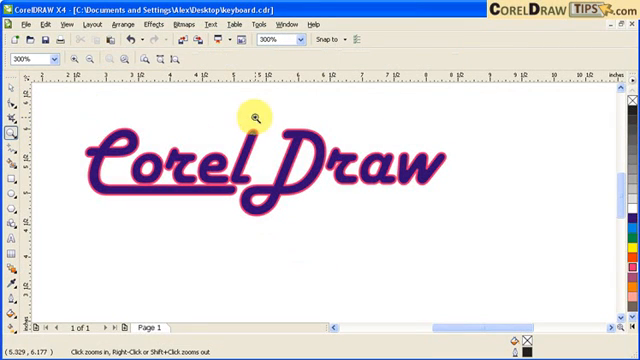
- Zoom in on 'Draw' and nudge a bottom node left to reshape the lettering curve
left_click(256, 118)
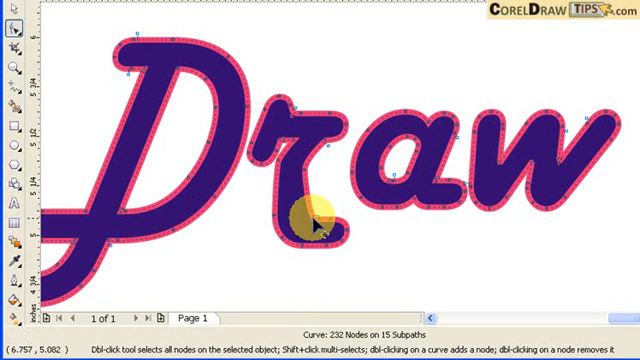
left_click_drag(312, 210, 308, 208)
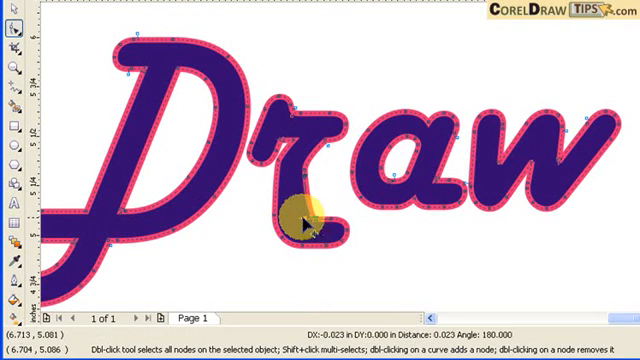